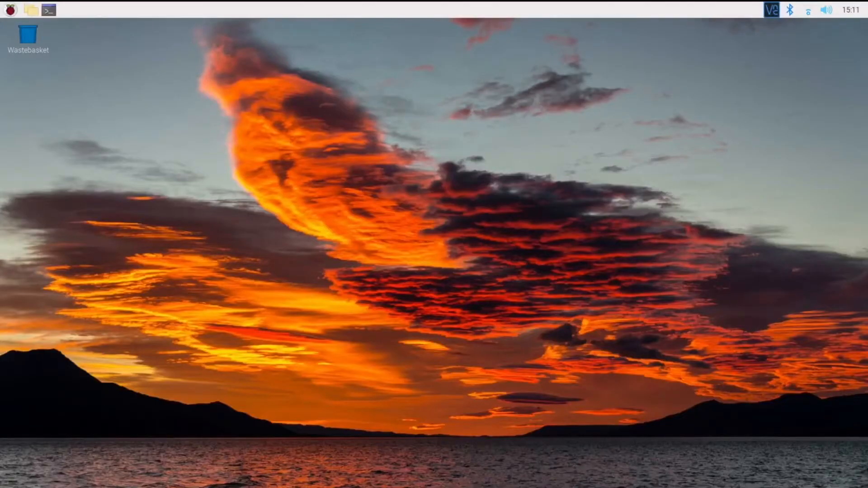
Install xserver-xorg and then lightdm with sudo apt install
{"action": "left_click", "coordinate": [48, 11]}
{"action": "type", "text": "sudo apt install xserver-xorg"}
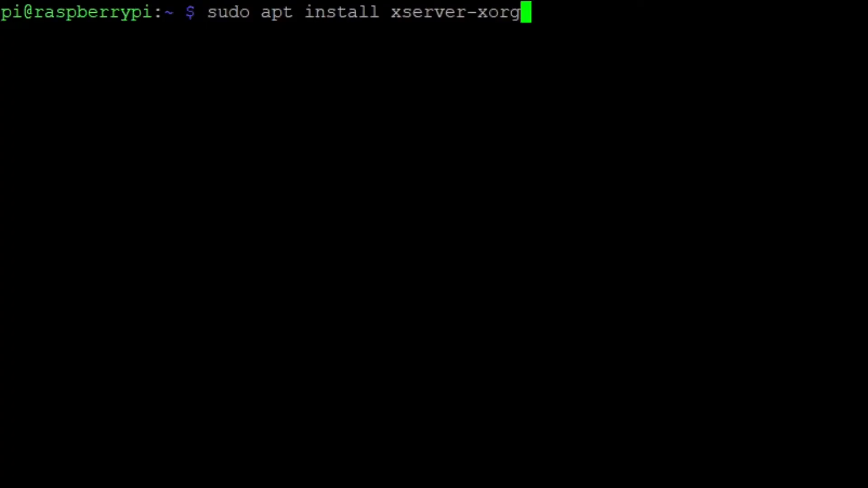
{"action": "key", "text": "Enter"}
{"action": "type", "text": "sudo apt inst"}
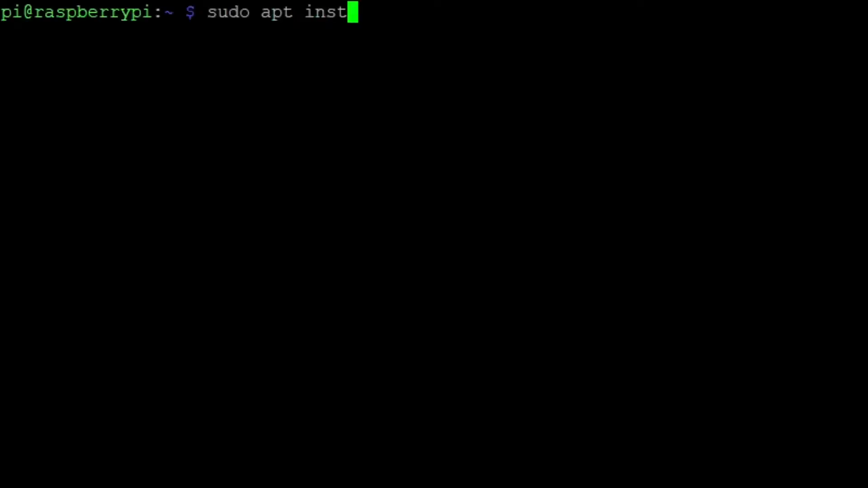
{"action": "type", "text": "all li"}
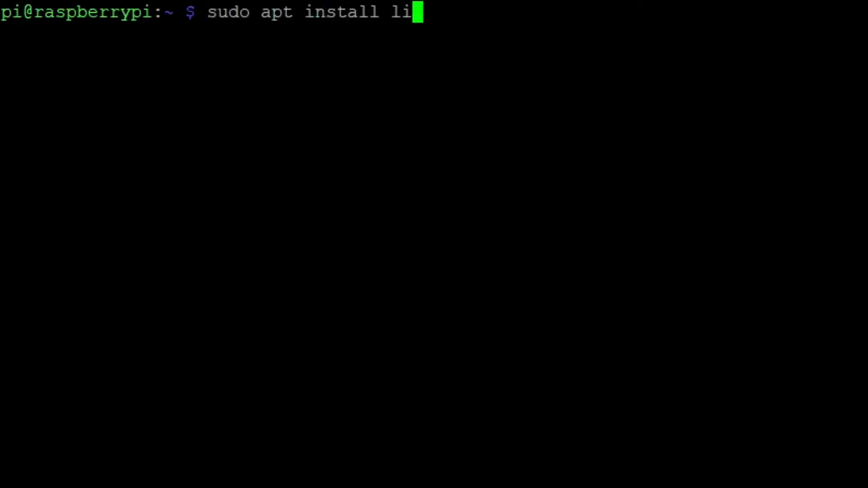
{"action": "type", "text": "ghtdm"}
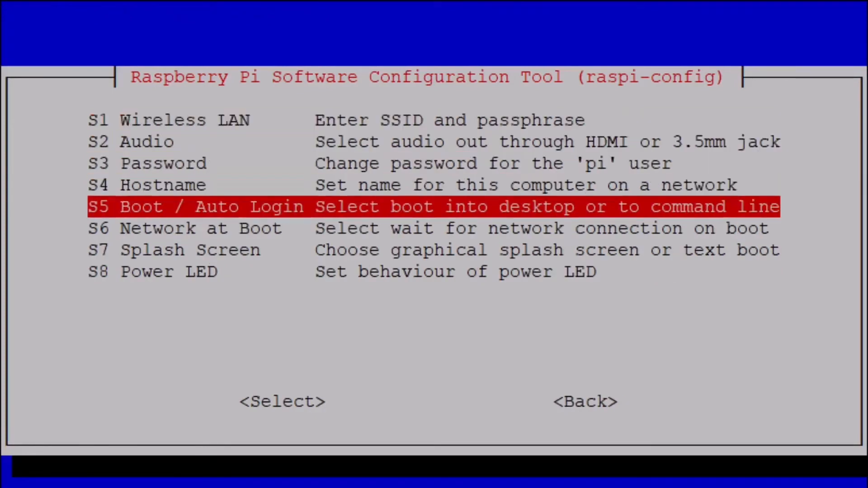
Choose S5 Boot / Auto Login, select B3 Desktop with login, and reboot into the desktop
{"action": "left_click", "coordinate": [282, 401]}
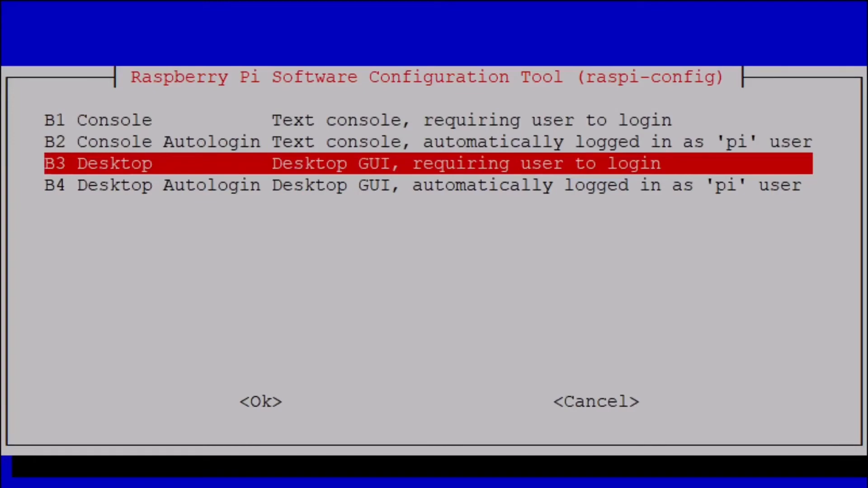
{"action": "left_click", "coordinate": [260, 403]}
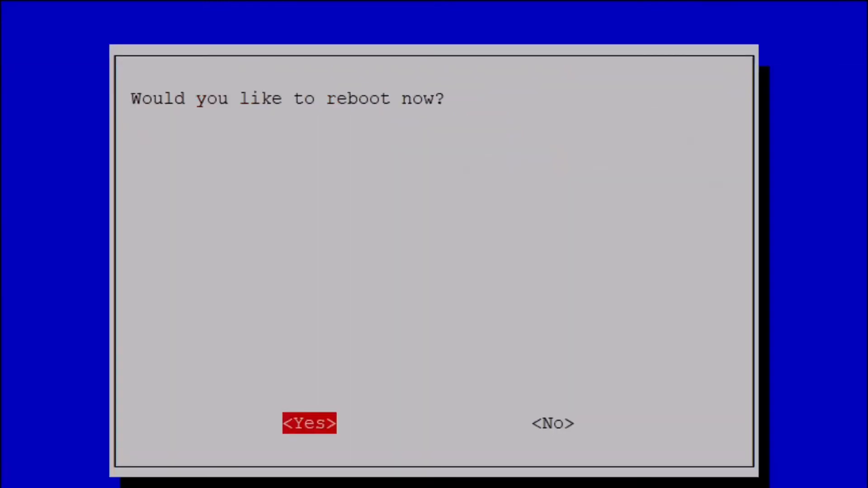
{"action": "left_click", "coordinate": [310, 423]}
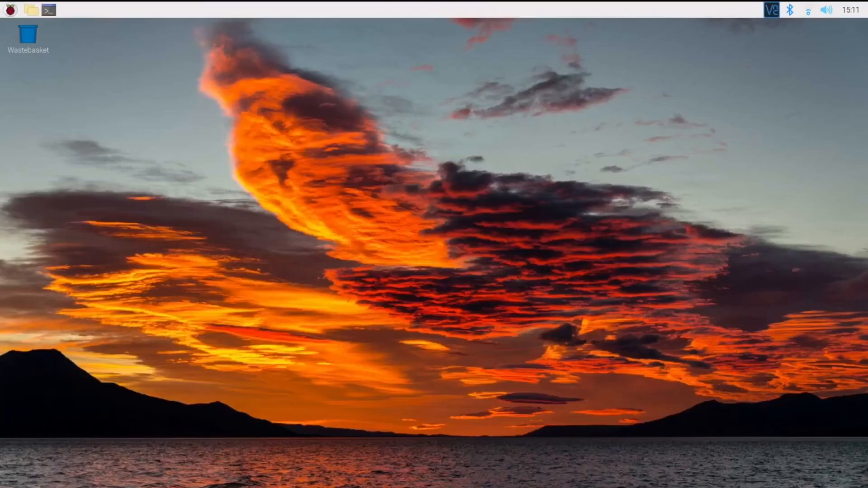
{"action": "left_click", "coordinate": [8, 13]}
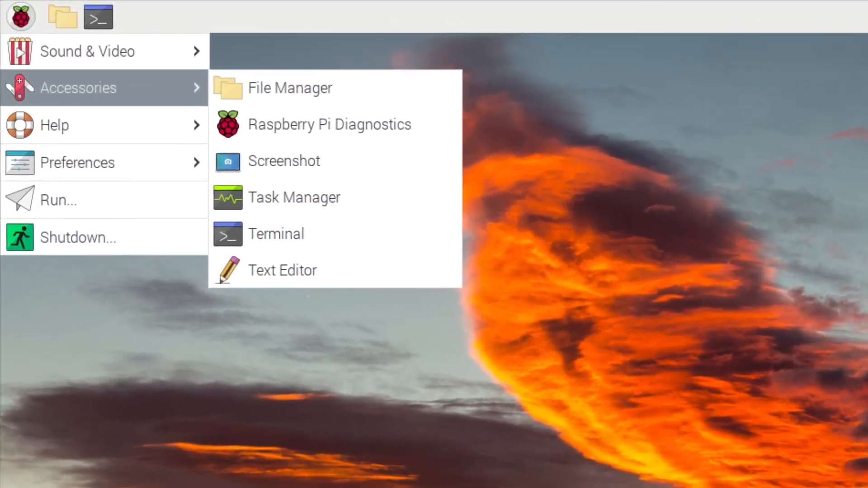